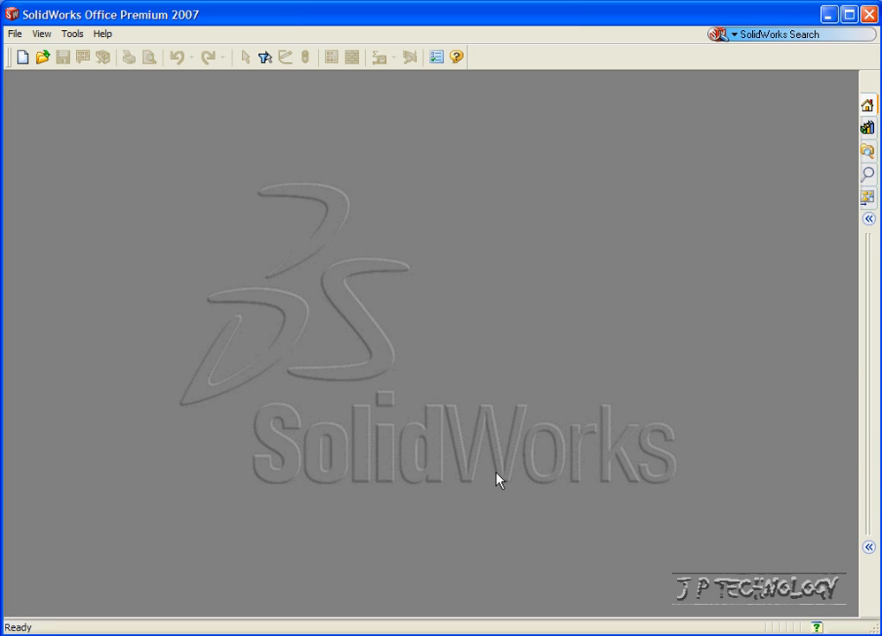
mouse_move(415, 314)
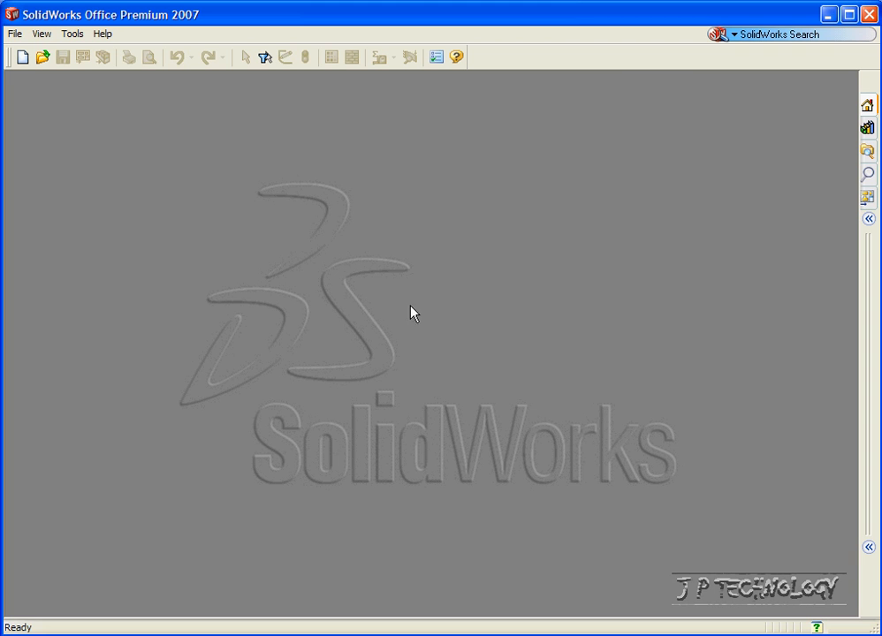
Show the File menu's recent files list, with HINGE 3.SLDPRT at the top
click(14, 33)
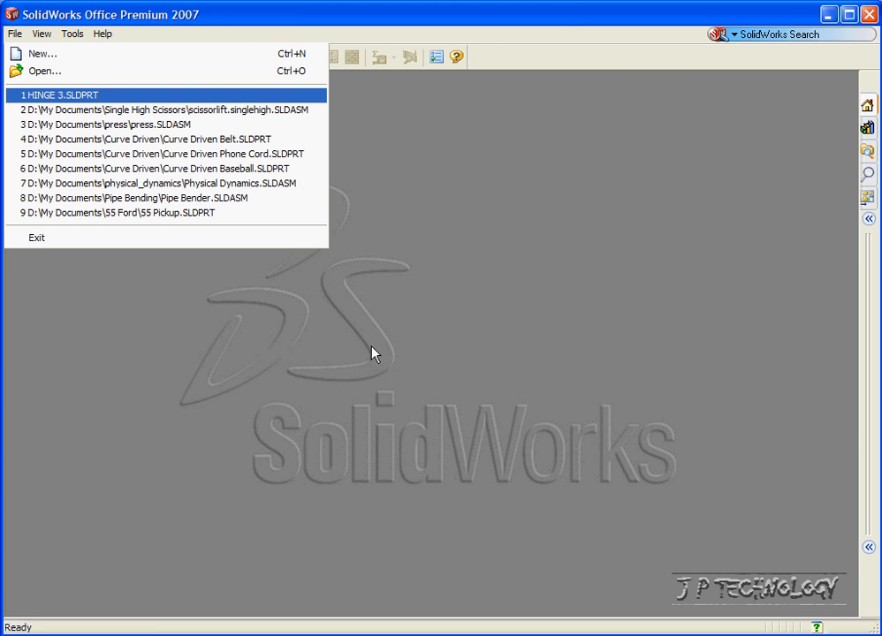
Open HINGE 3.SLDPRT and launch Edit Material from the Material node
click(62, 94)
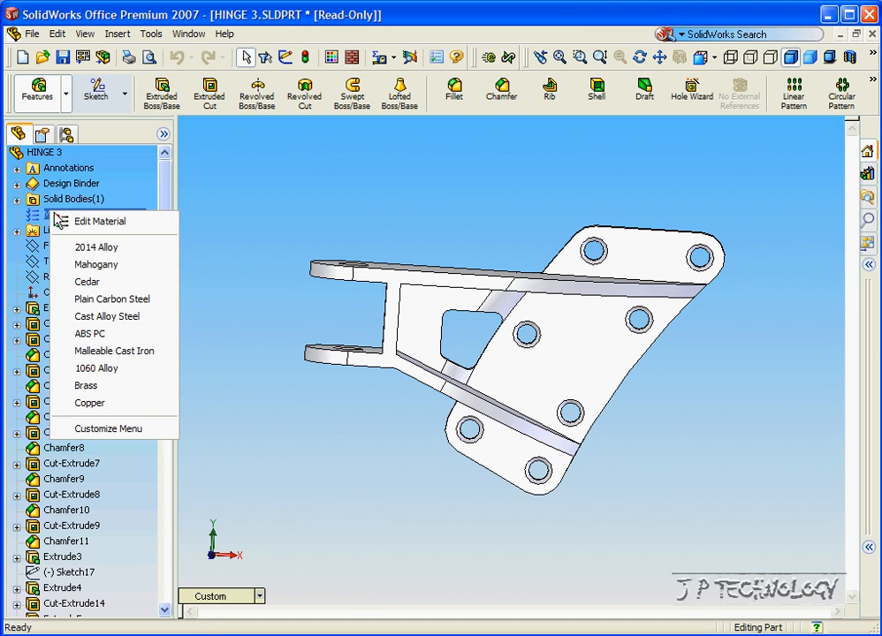
click(99, 221)
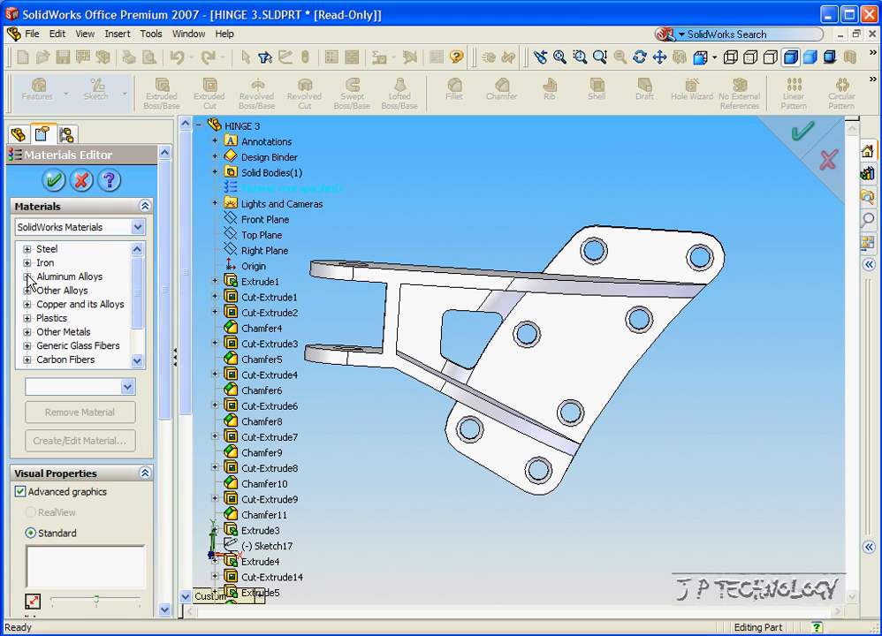
Assign 2014 Alloy from the Aluminum Alloys category to HINGE 3
click(29, 276)
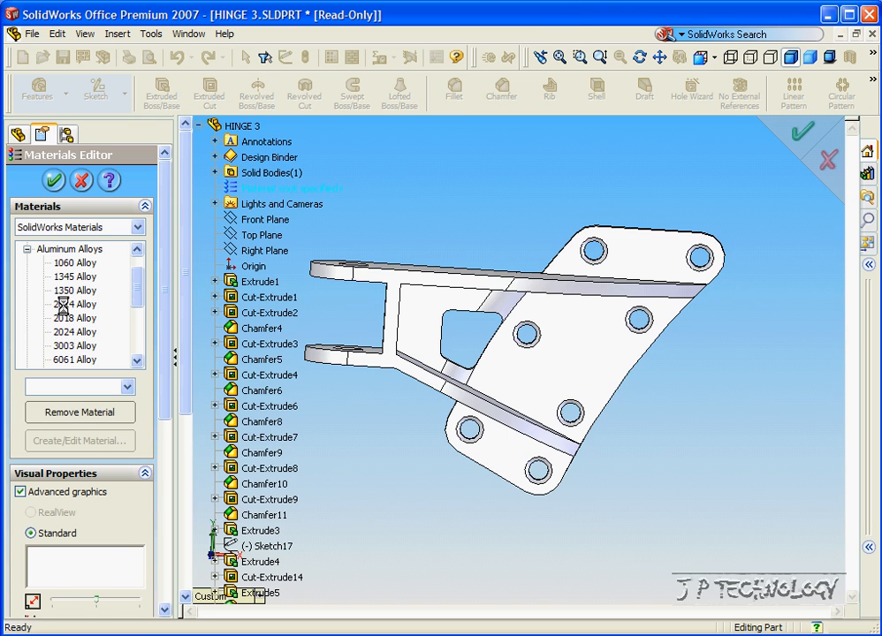
click(74, 303)
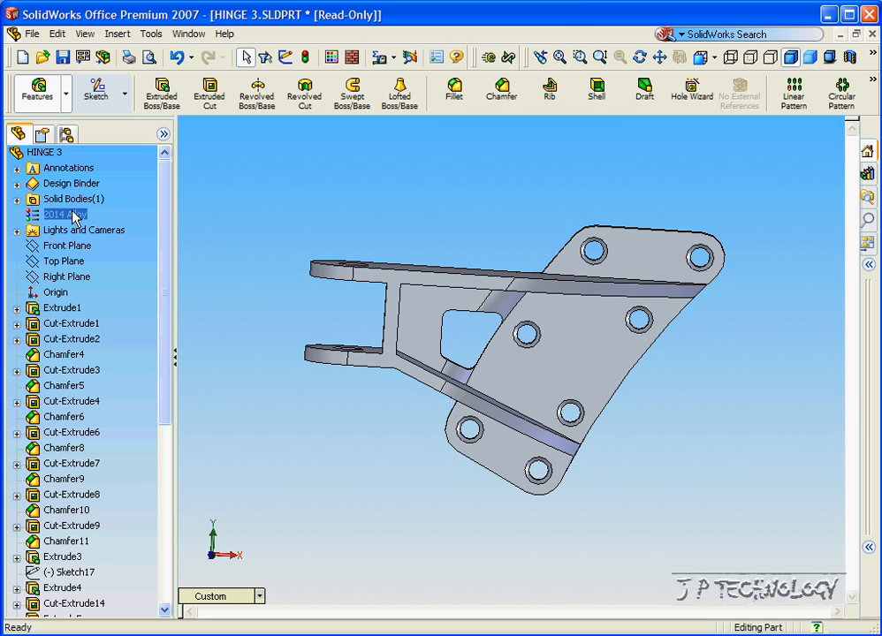
Remove the 2014 Alloy material from HINGE 3
right_click(61, 215)
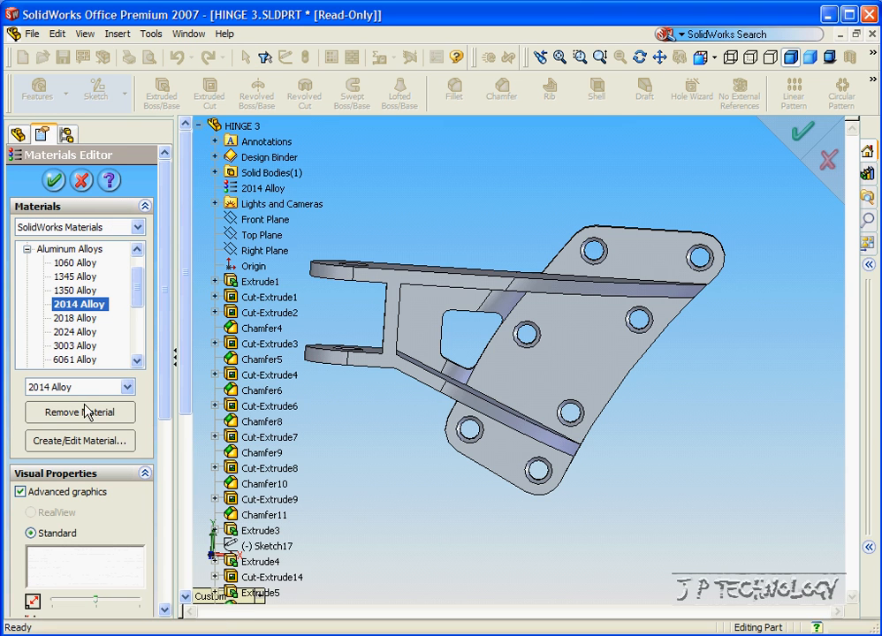
click(79, 412)
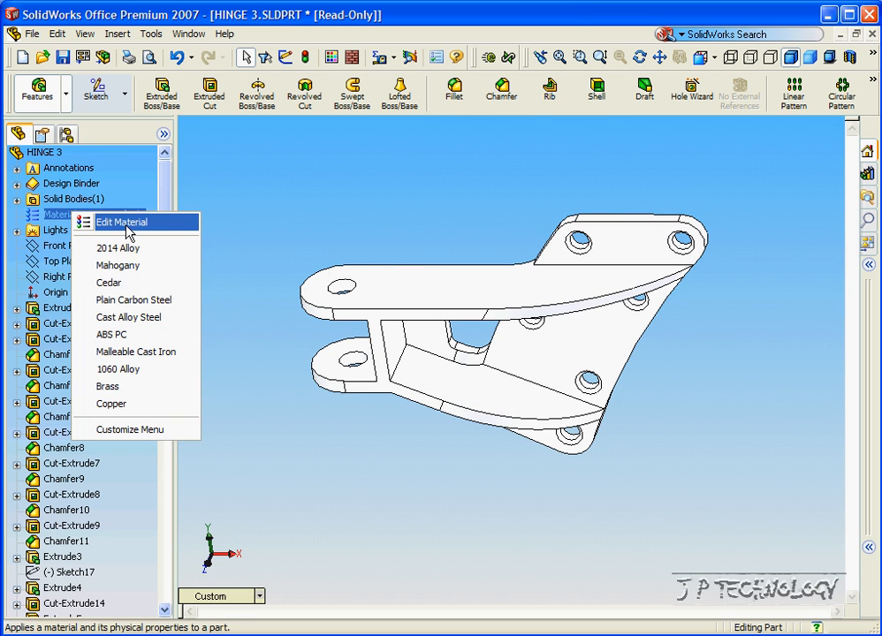
Assign Mahogany from the Woods category as HINGE 3's material
click(122, 222)
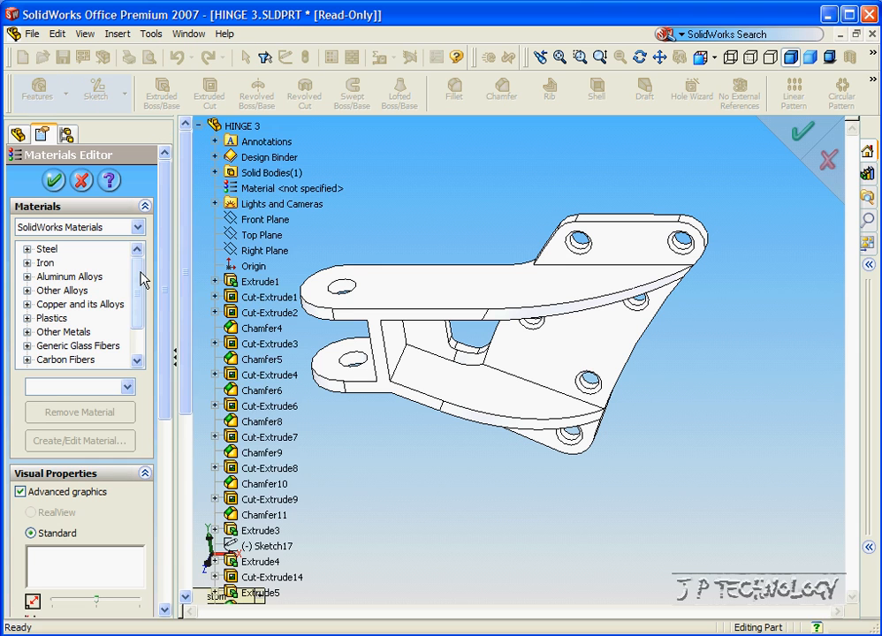
scroll(down, 3)
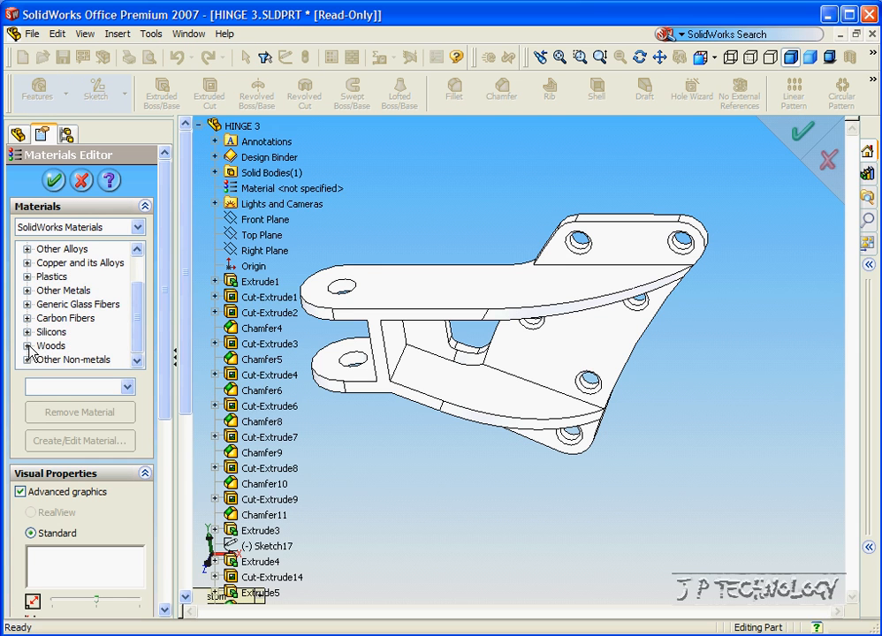
click(28, 346)
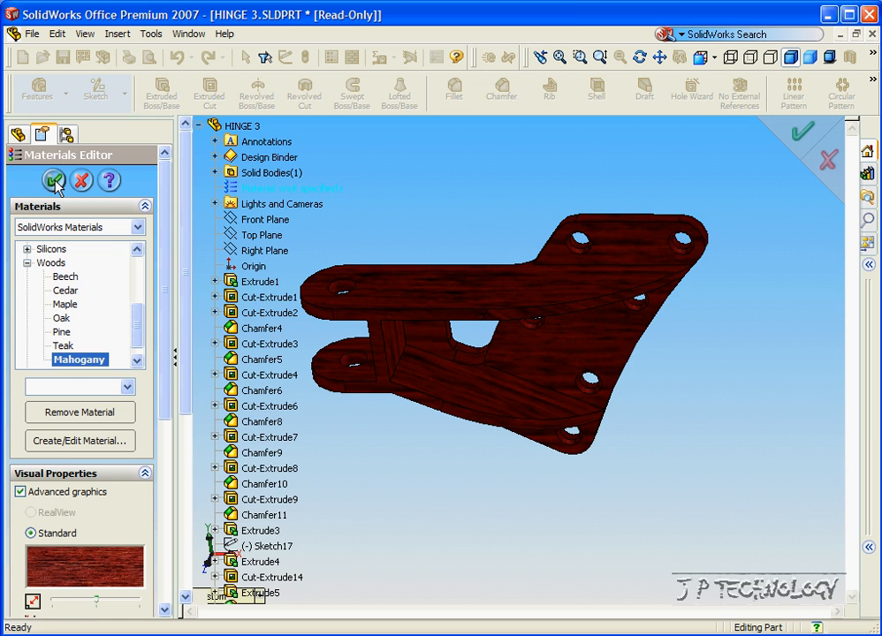
click(53, 181)
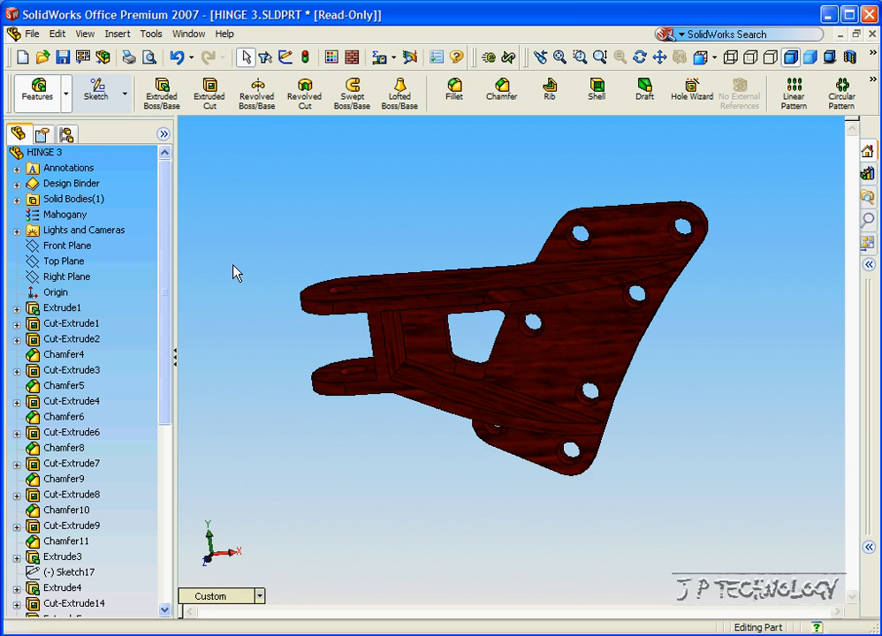